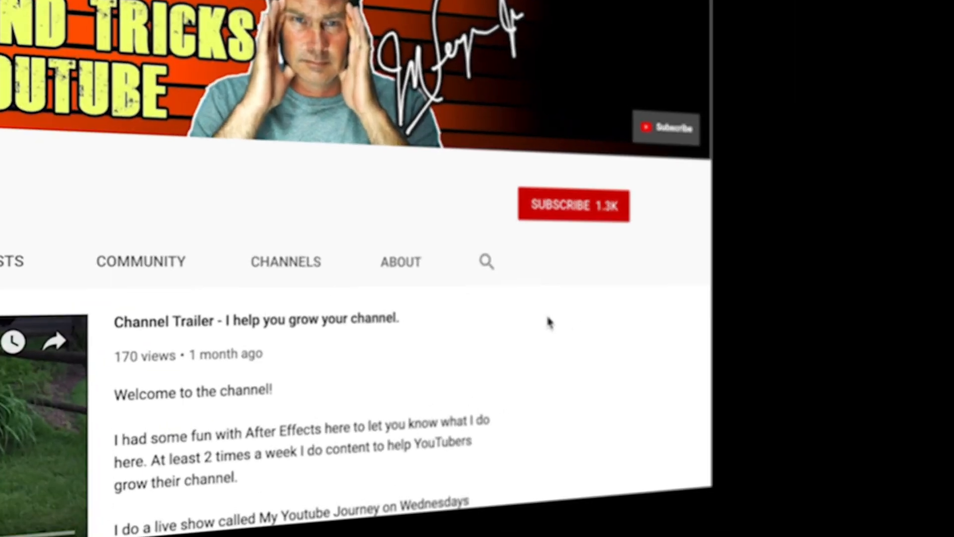
Subscribe to the YouTube channel and turn on notifications for every new video.
left_click(572, 204)
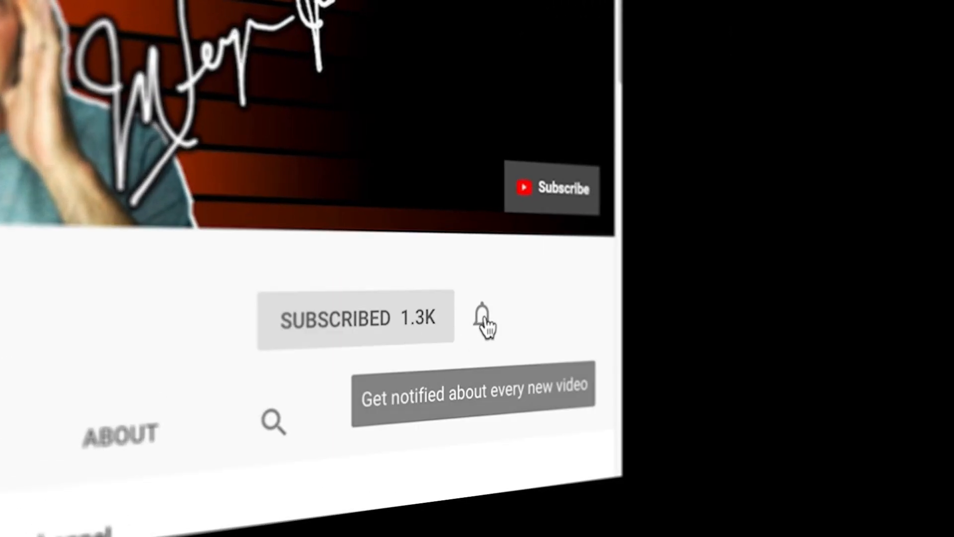
left_click(484, 320)
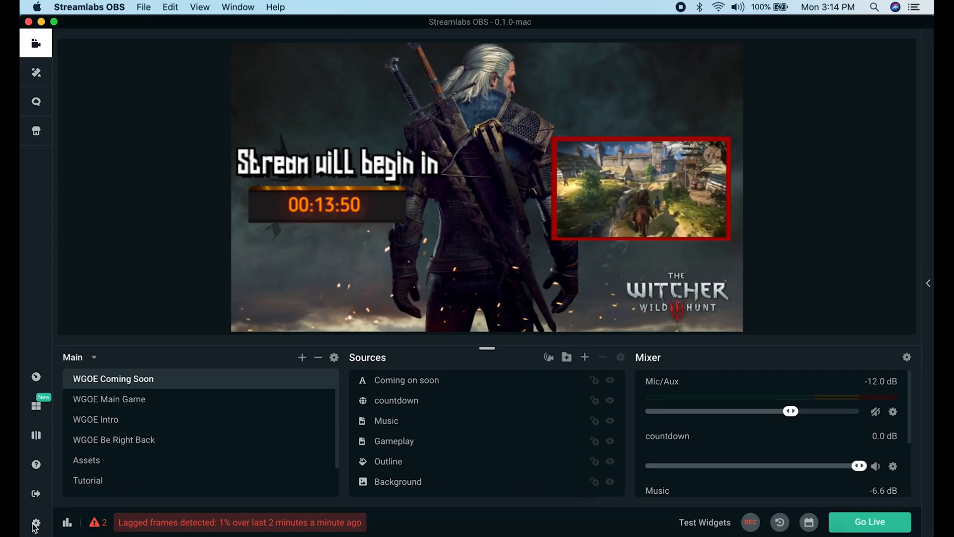
Open Streamlabs OBS Settings at the Remote Control page to reveal the pairing code.
left_click(36, 523)
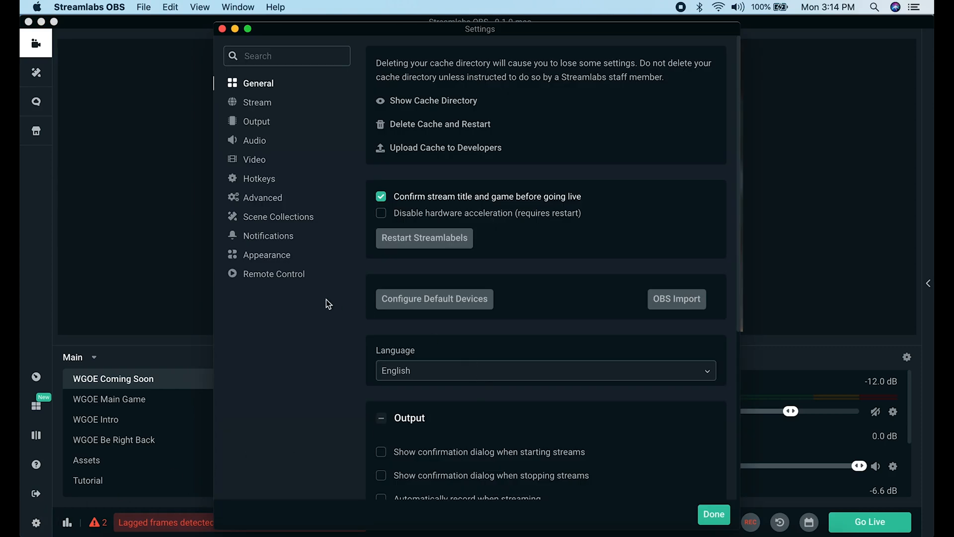
left_click(274, 274)
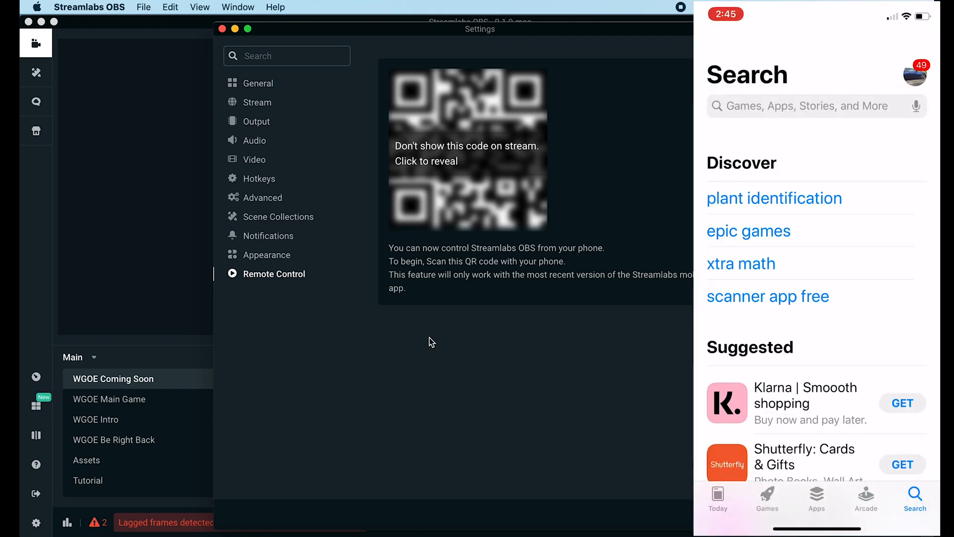
Search the App Store for 'Strea' and choose the streamlabs deck suggestion.
type("Streamlabs")
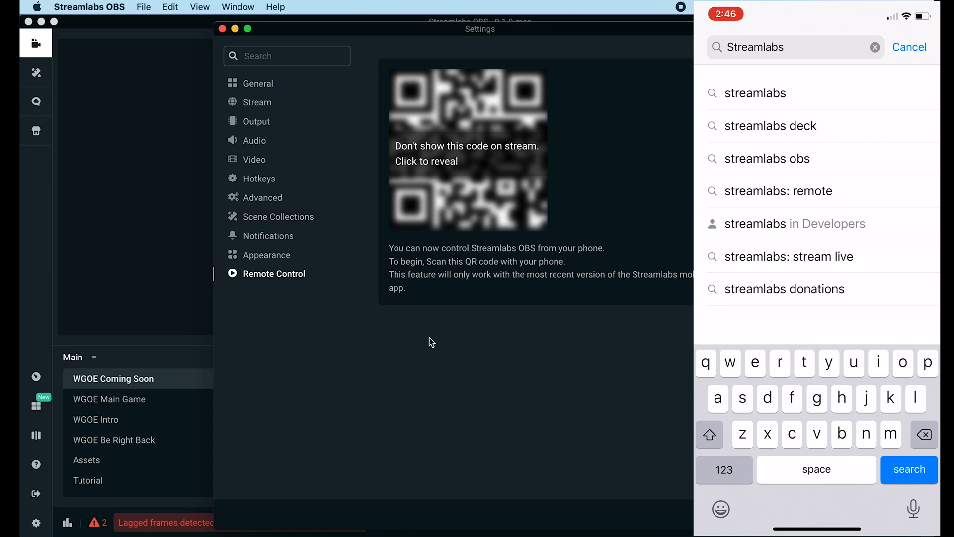
left_click(771, 126)
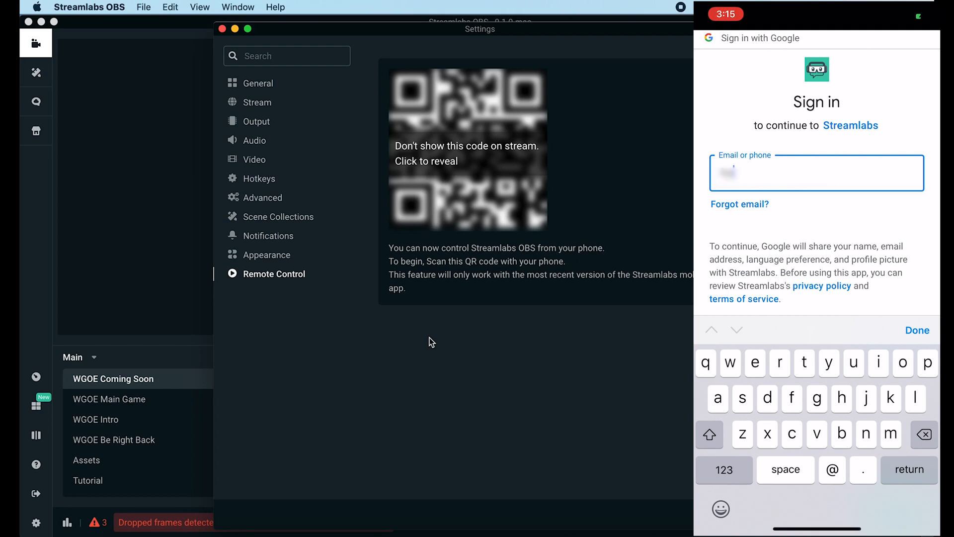
type("example@gmail.com")
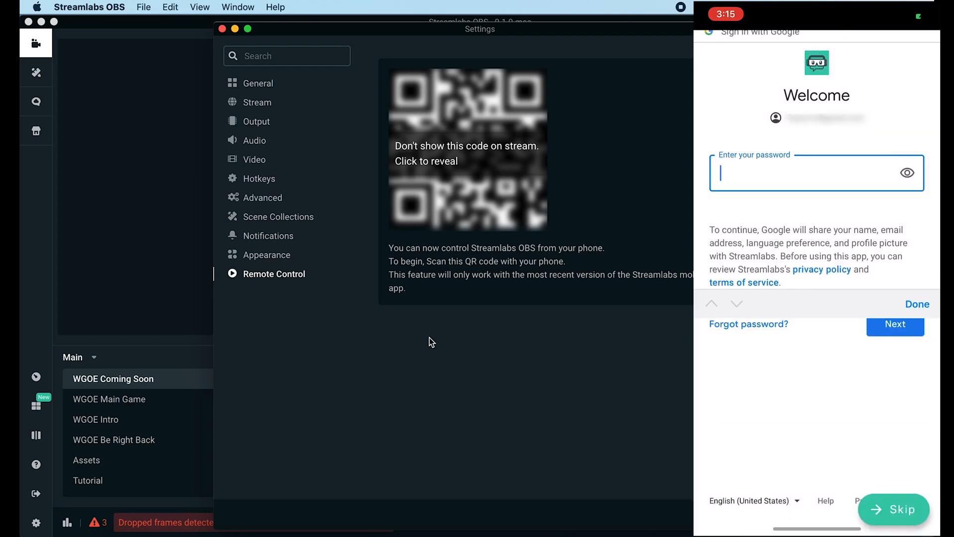
left_click(810, 173)
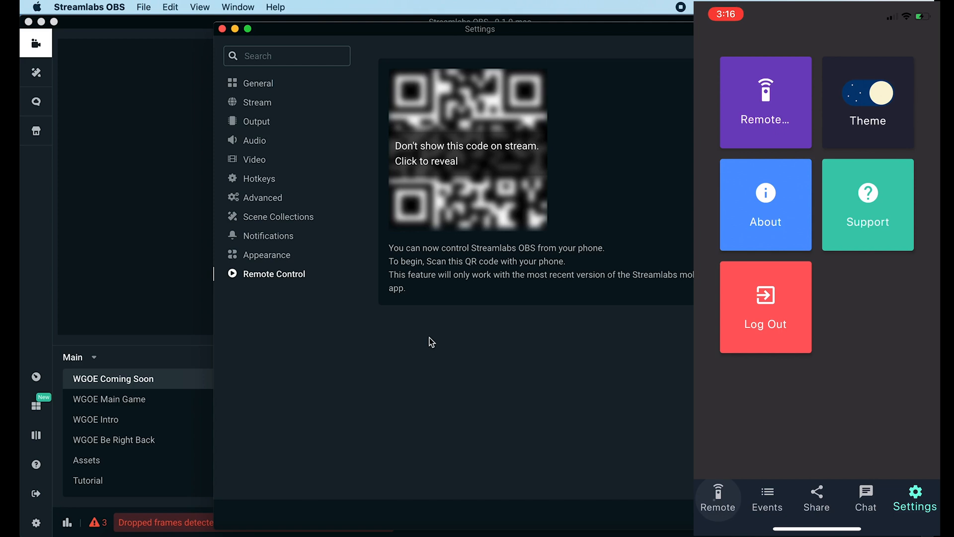
Pair the phone with Streamlabs OBS via Remote Control, then close OBS settings.
left_click(718, 499)
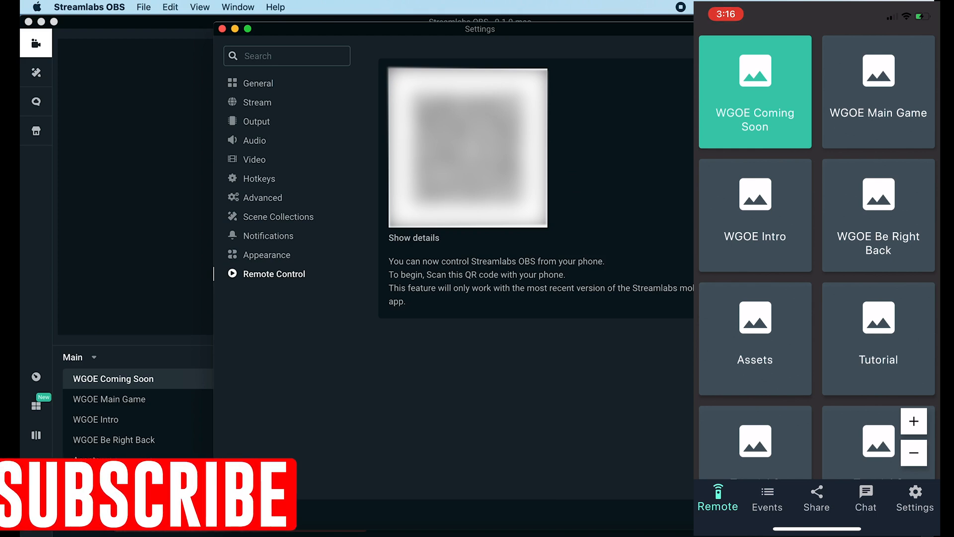
left_click(221, 29)
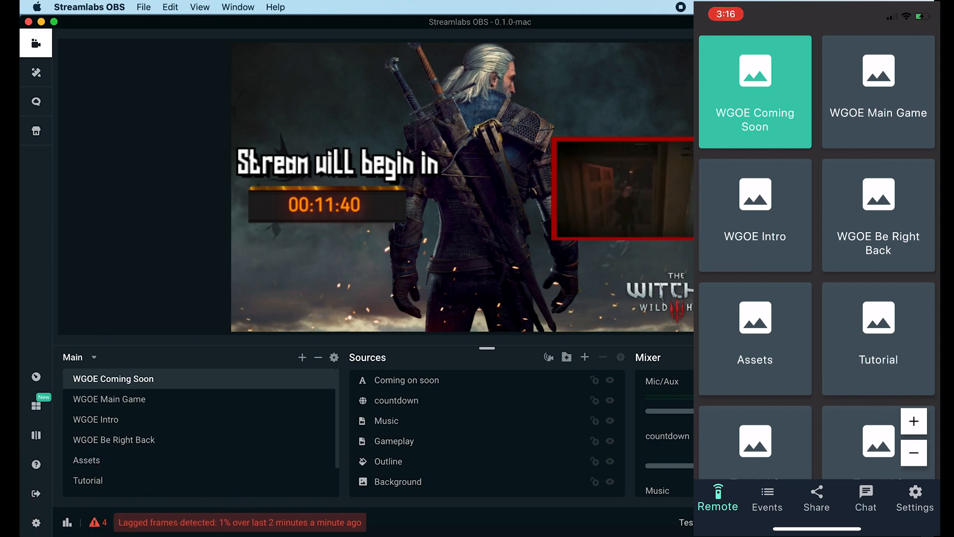
From the phone, switch scenes to WGOE Main Game, WGOE Intro, WGOE Be Right Back, then Assets.
left_click(878, 92)
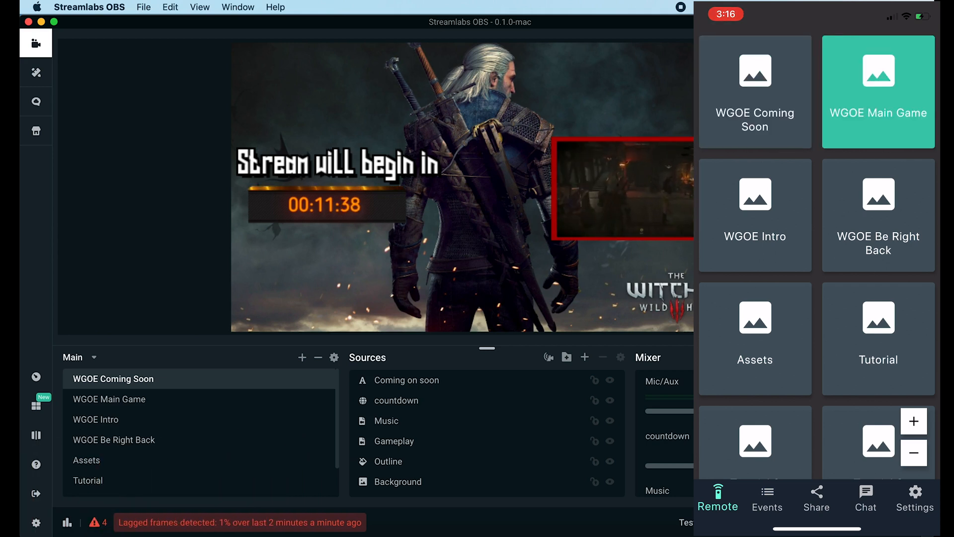
left_click(109, 399)
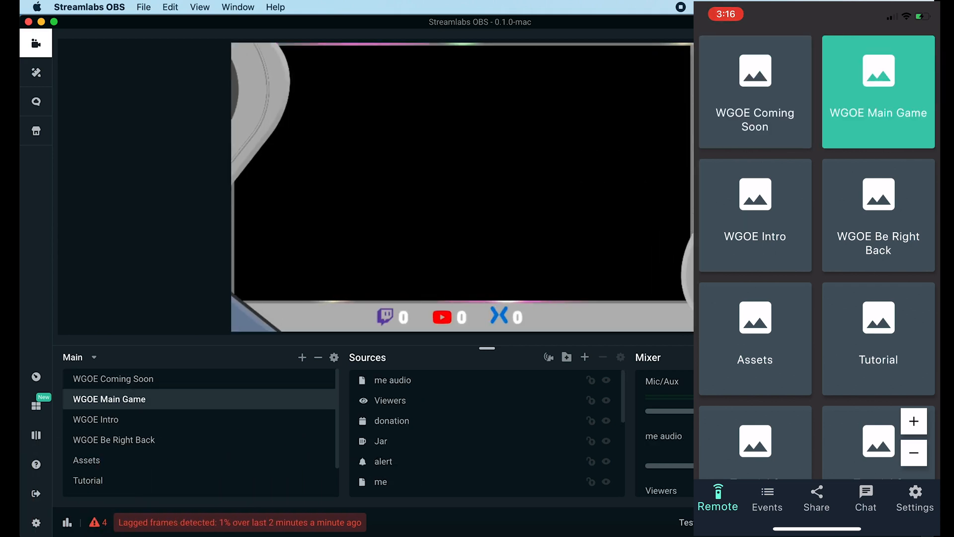
left_click(755, 214)
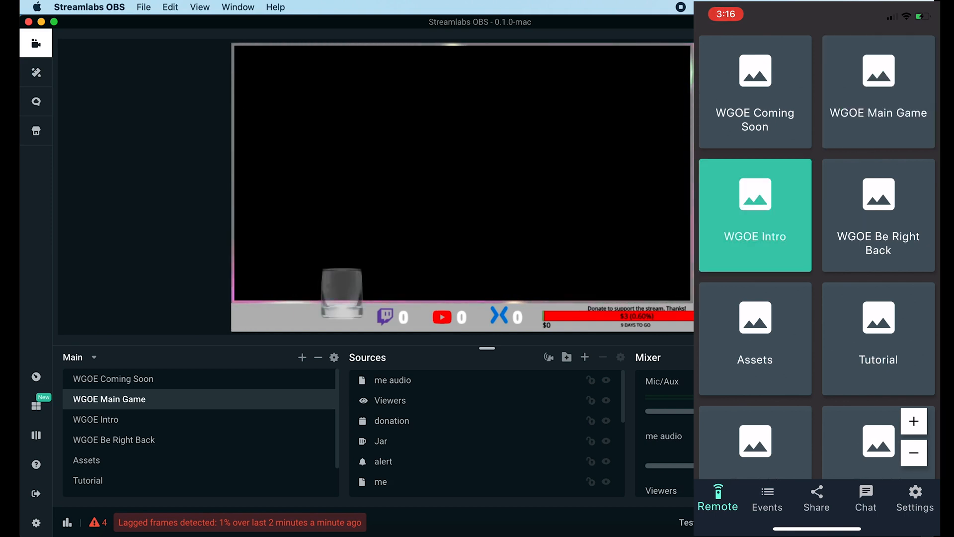
left_click(96, 420)
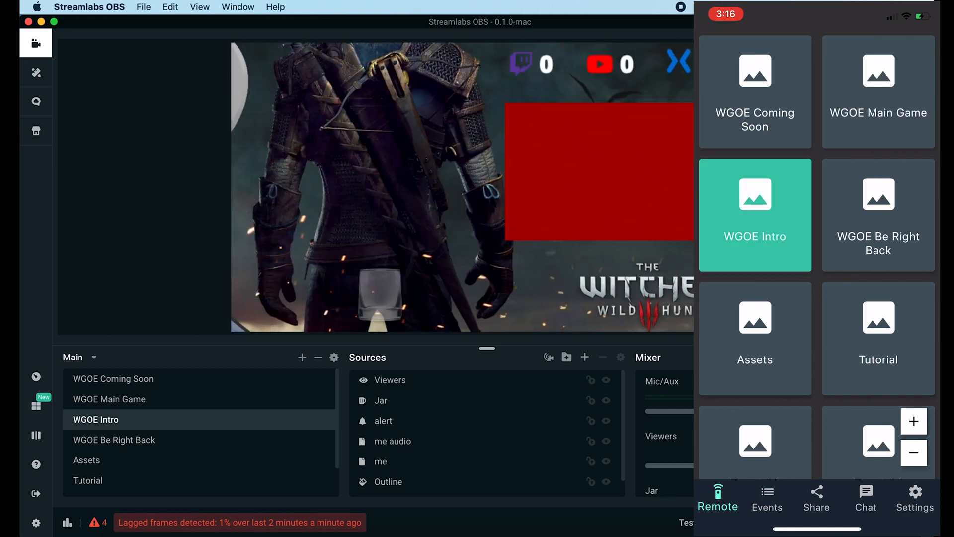
left_click(878, 214)
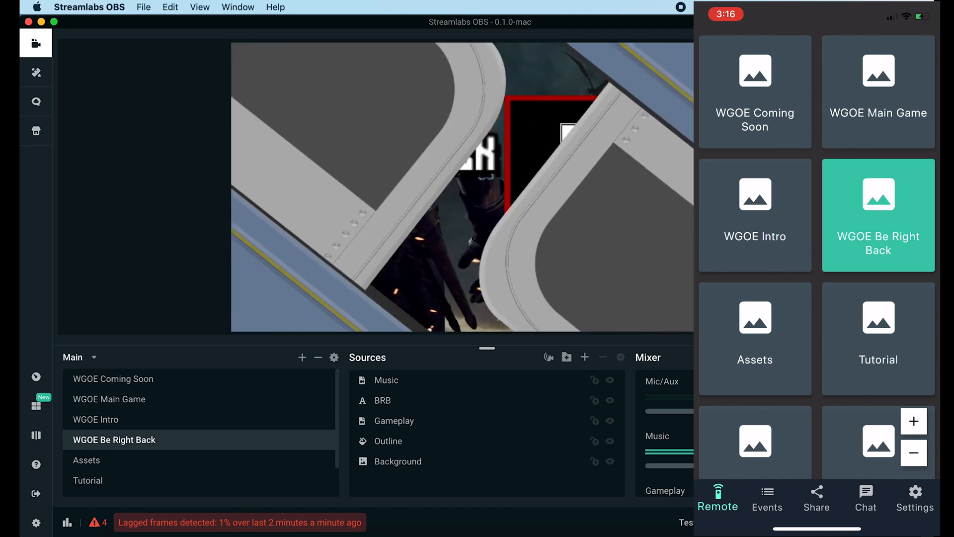
left_click(755, 339)
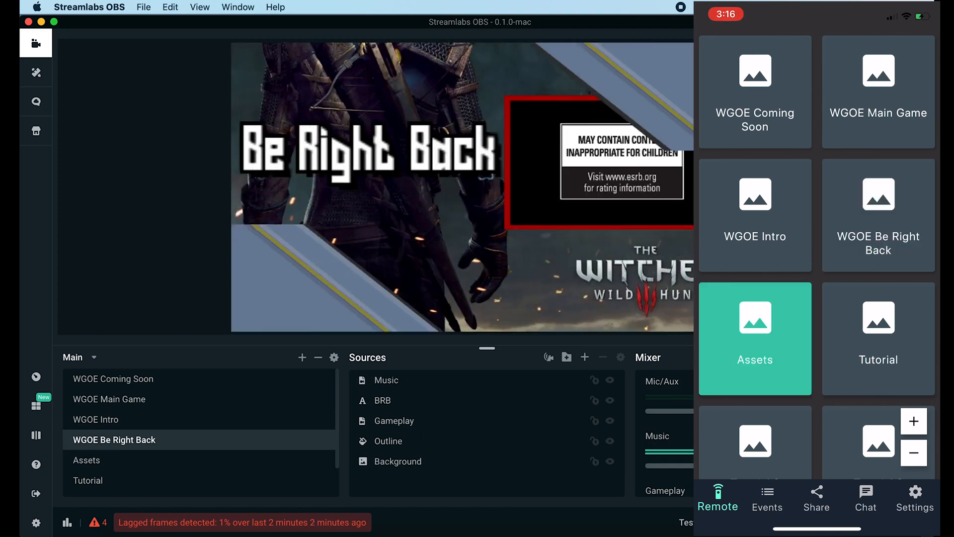
View the Assets sources, return to WGOE Coming Soon, and toggle its countdown source visible.
left_click(86, 459)
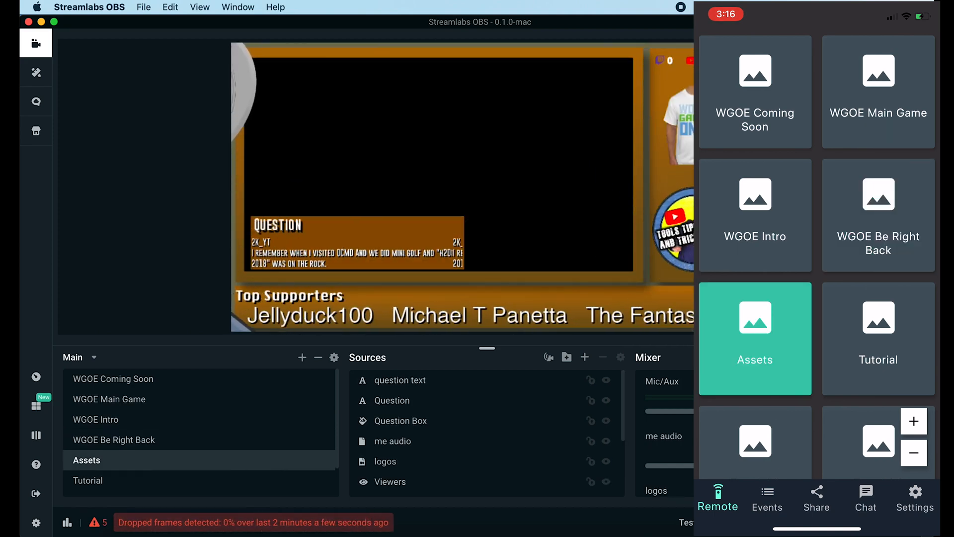
left_click(754, 338)
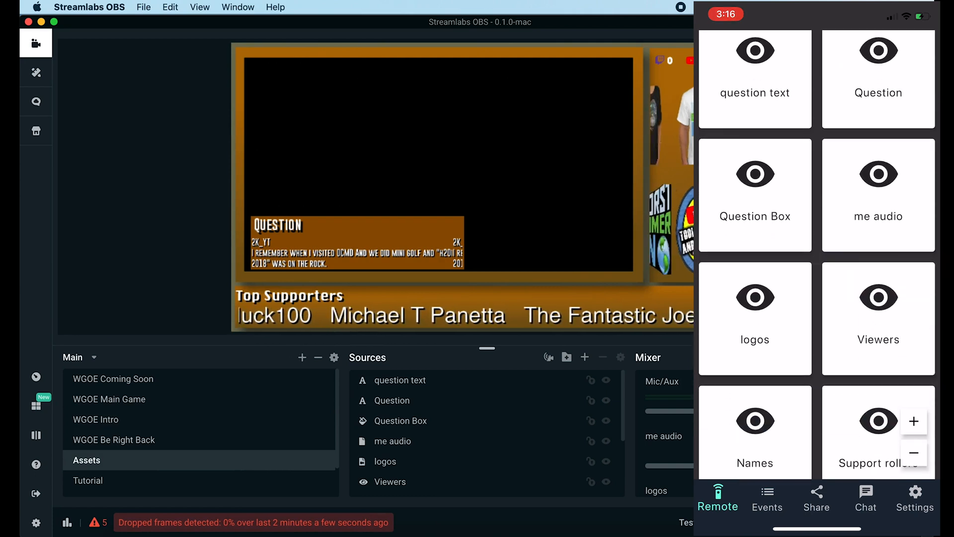
left_click(754, 339)
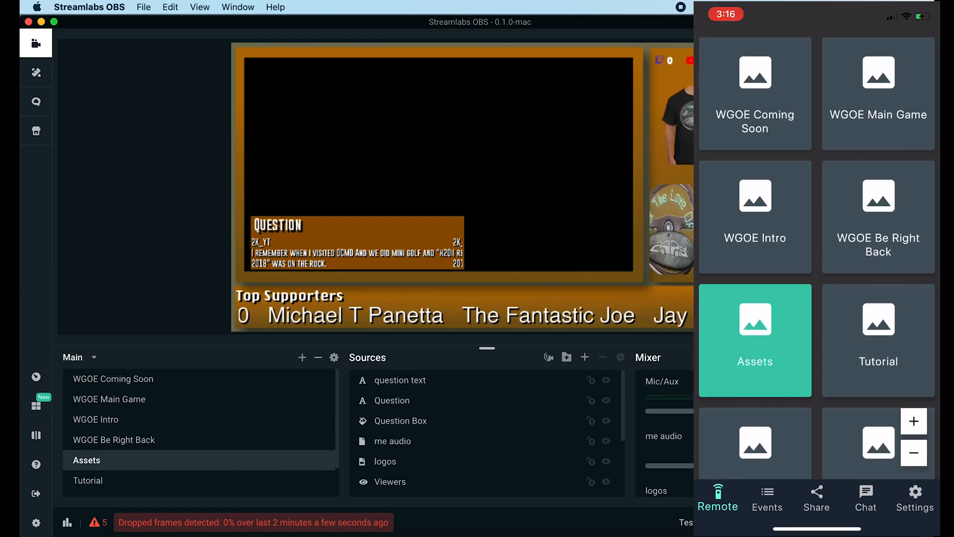
left_click(114, 378)
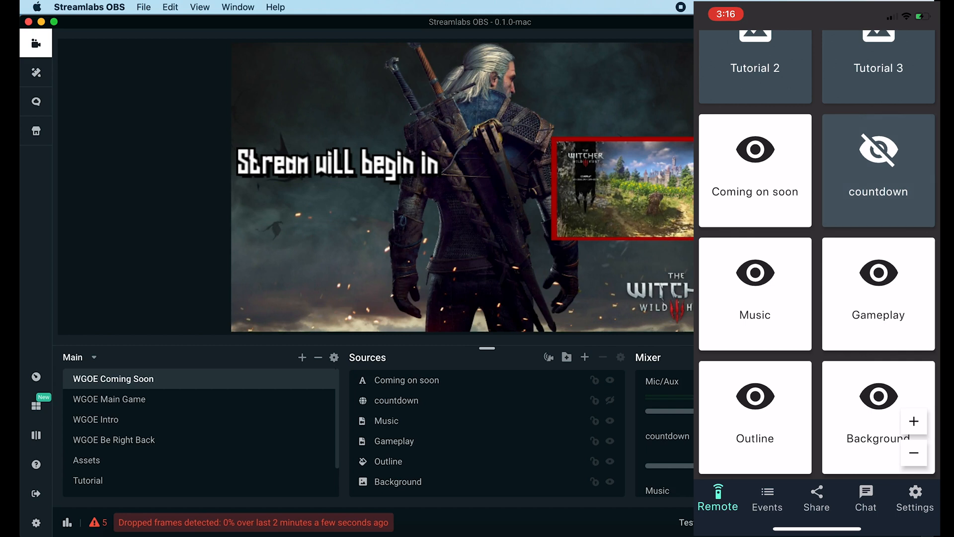
left_click(878, 150)
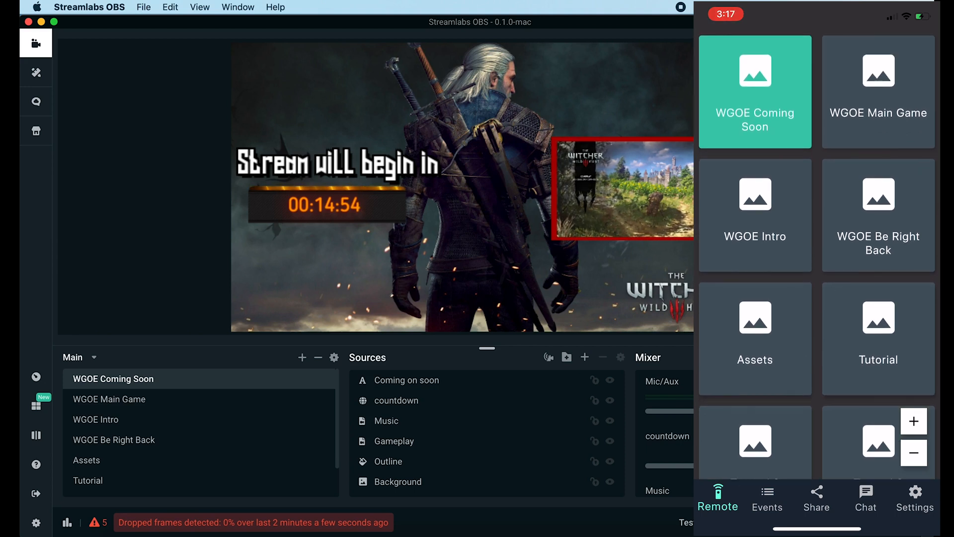
Make WGOE Main Game the live scene from the phone's Remote tab.
left_click(877, 91)
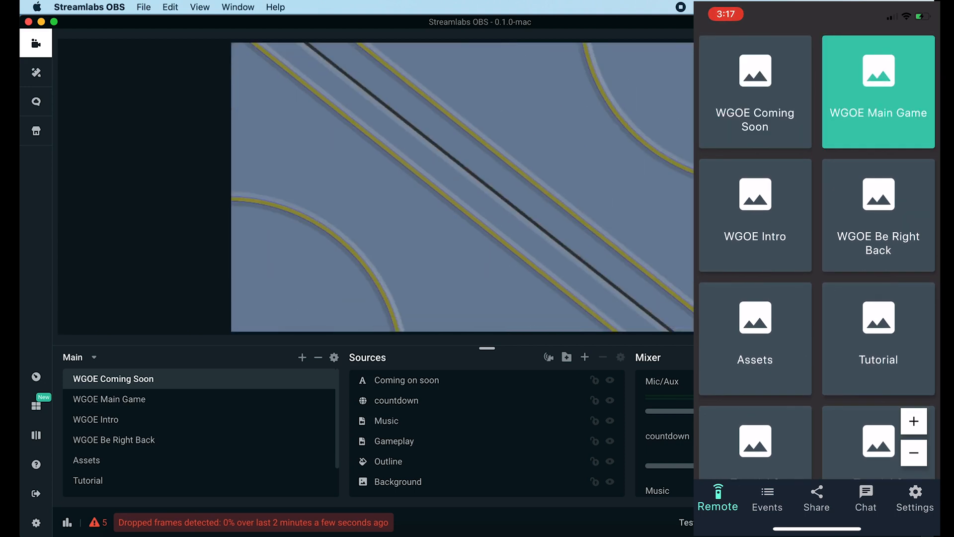